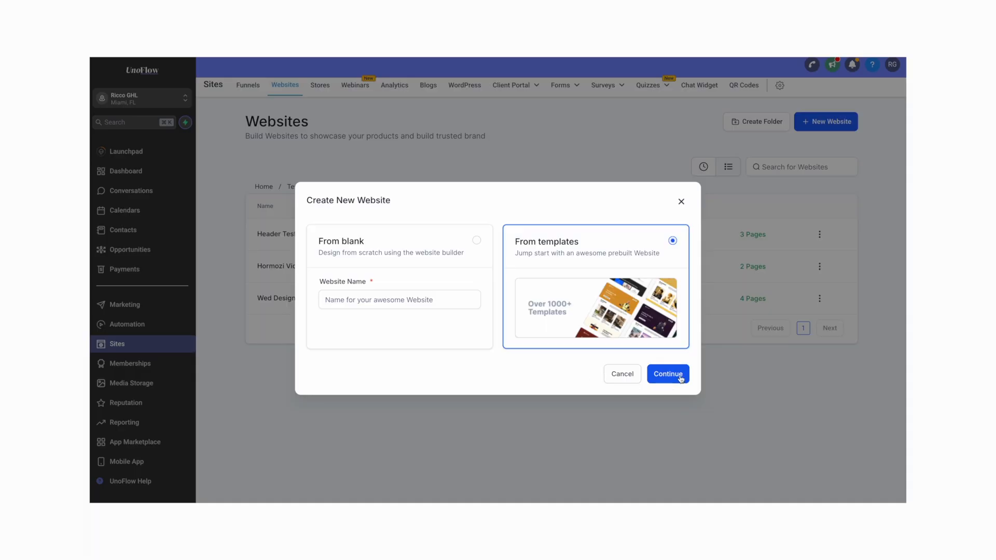
Step: Start the new website From templates and browse the Template Library
click(667, 374)
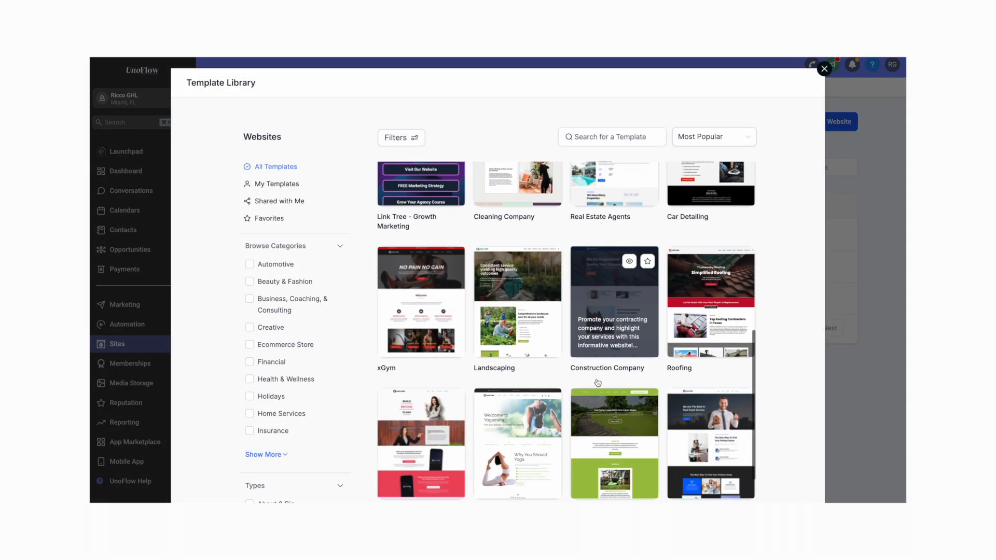
click(824, 69)
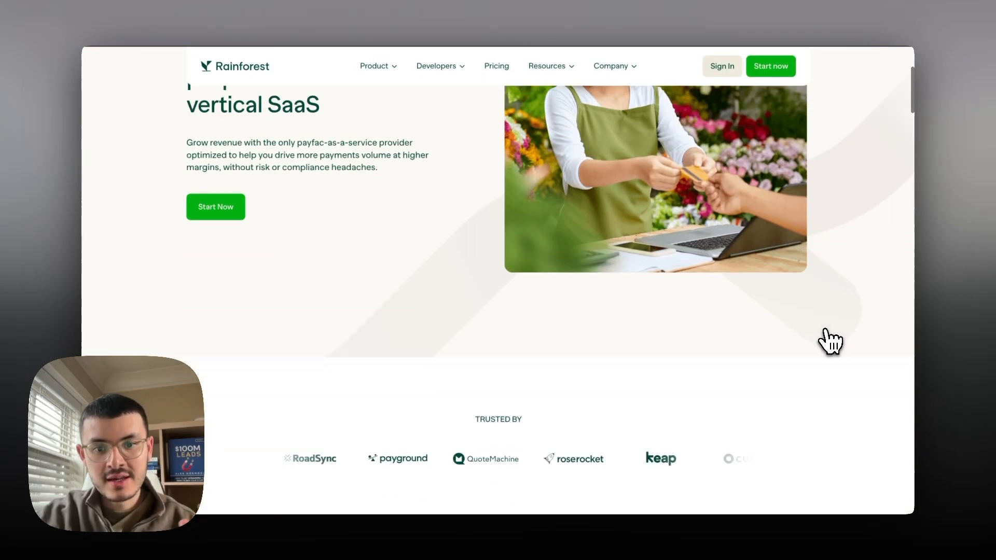
scroll(down, 3)
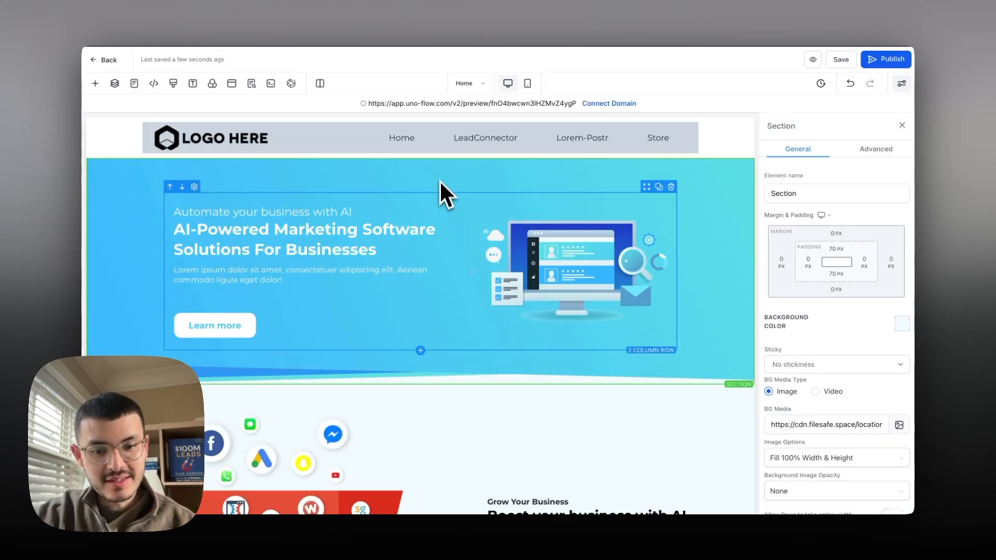
scroll(down, 3)
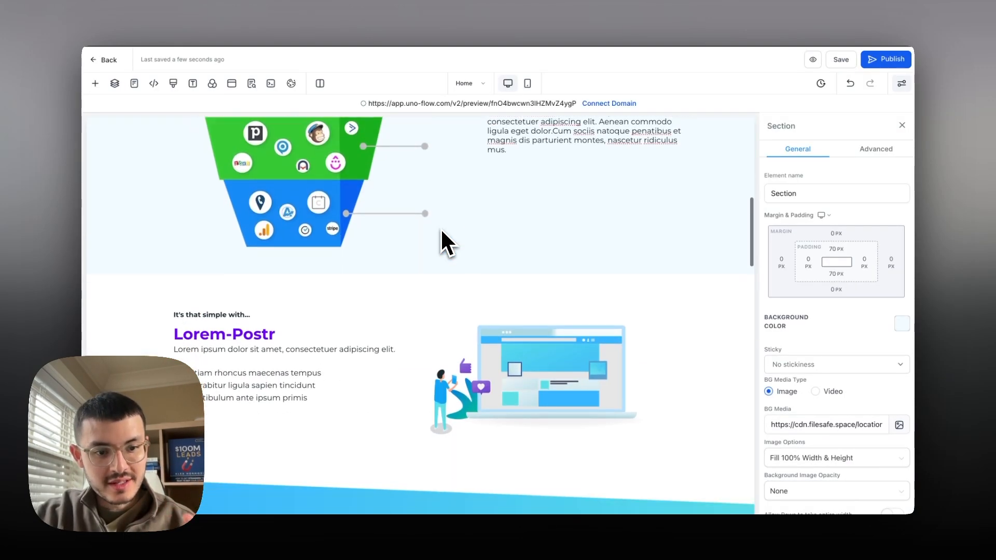
scroll(down, 3)
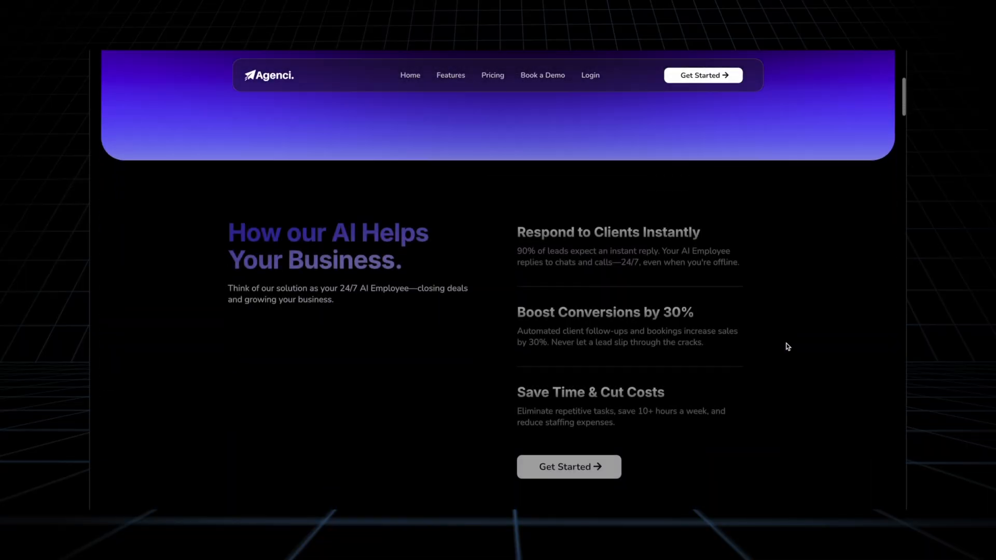
Step: Scroll down through the Agenci example site
scroll(down, 3)
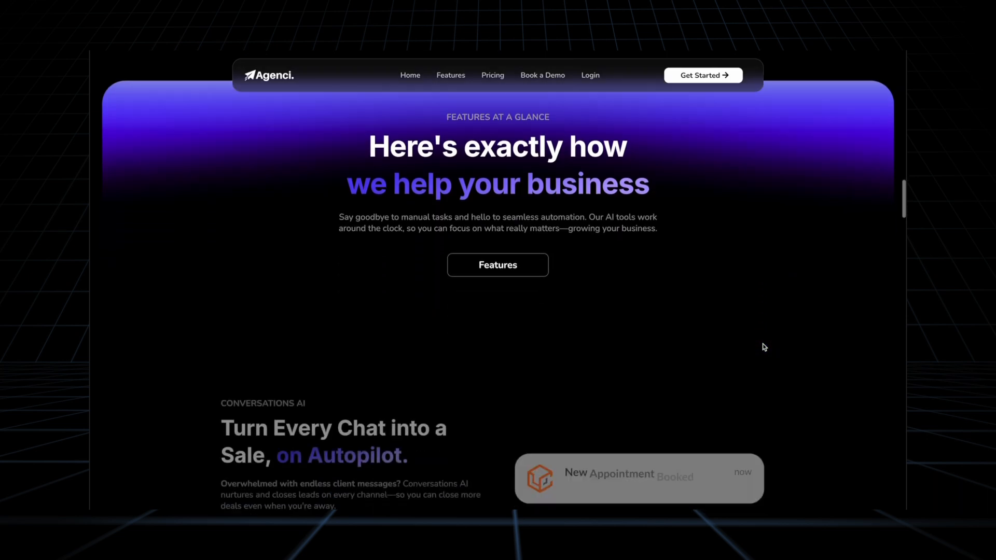
scroll(down, 3)
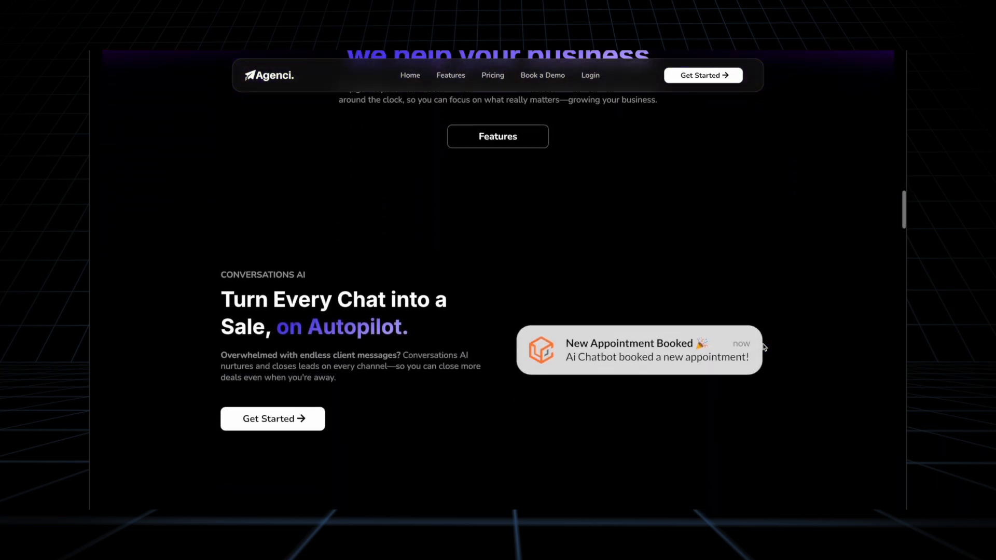
scroll(down, 3)
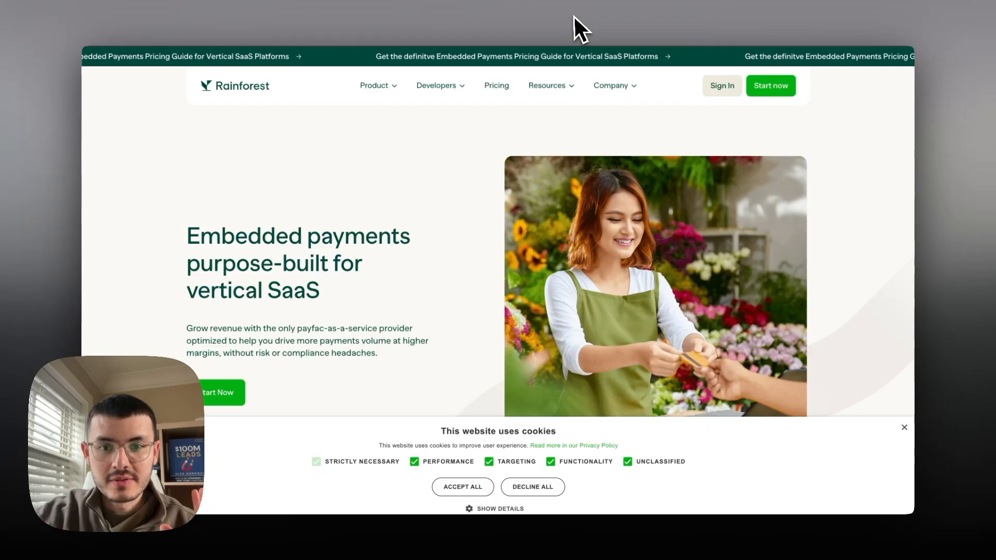
mouse_move(422, 241)
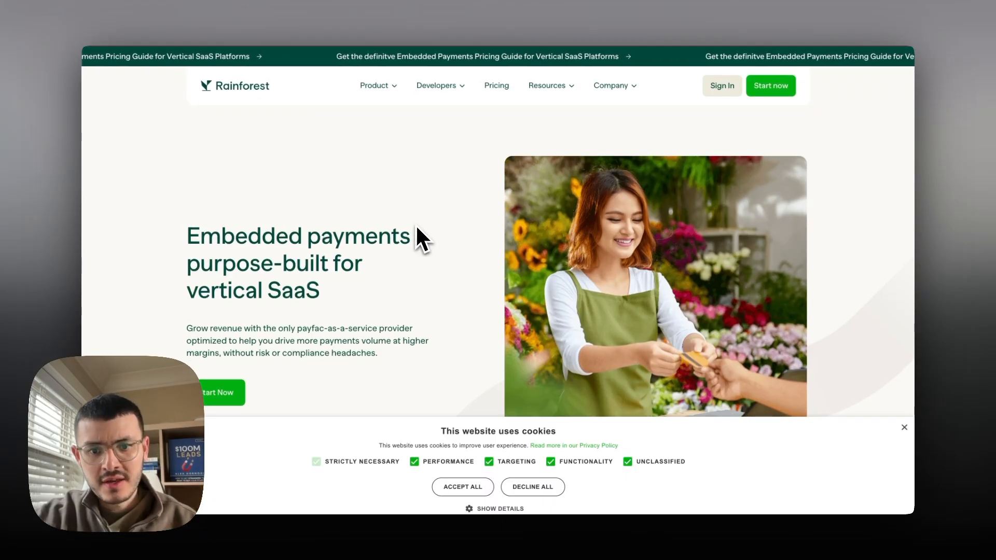
Step: Dismiss the Rainforest cookie notice and scroll through its features and risk sections
click(903, 427)
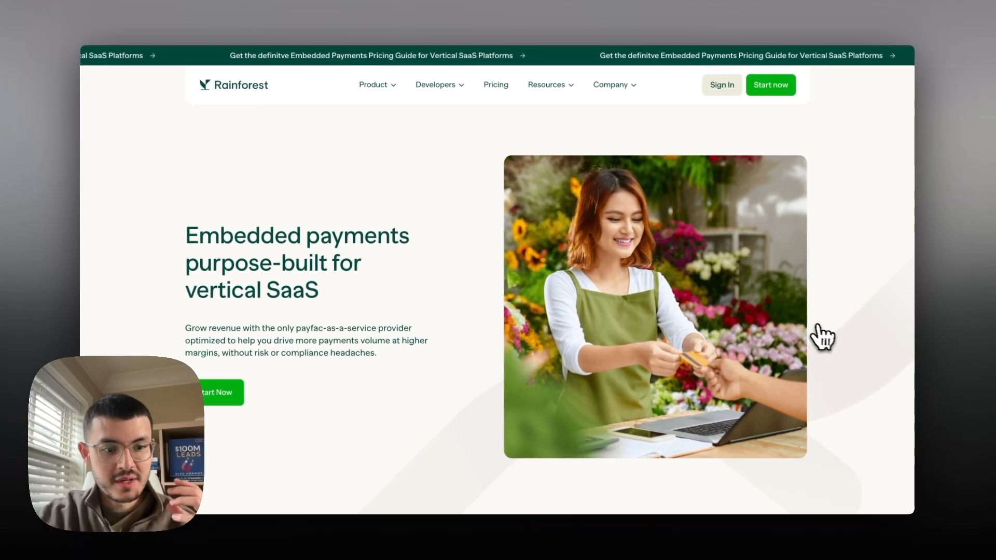
scroll(down, 3)
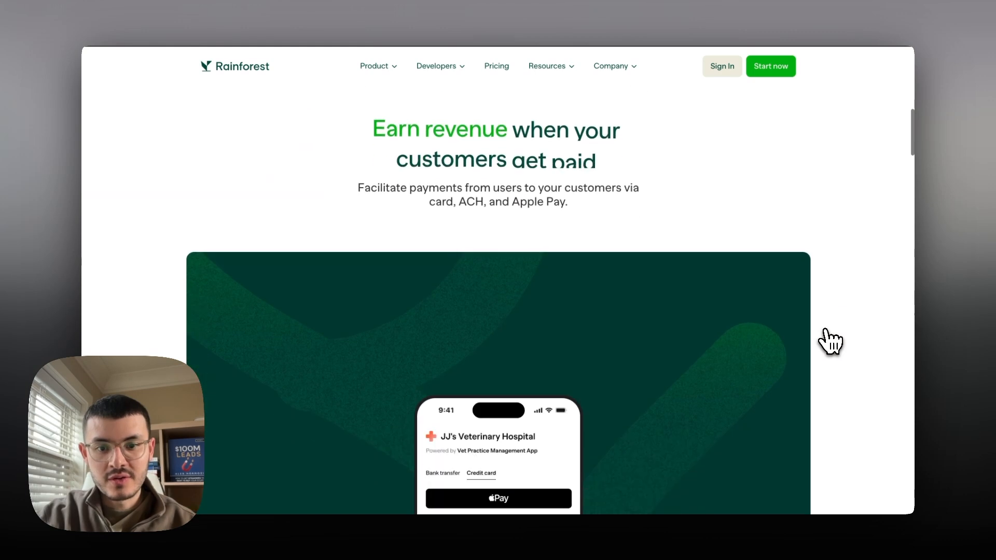
scroll(down, 3)
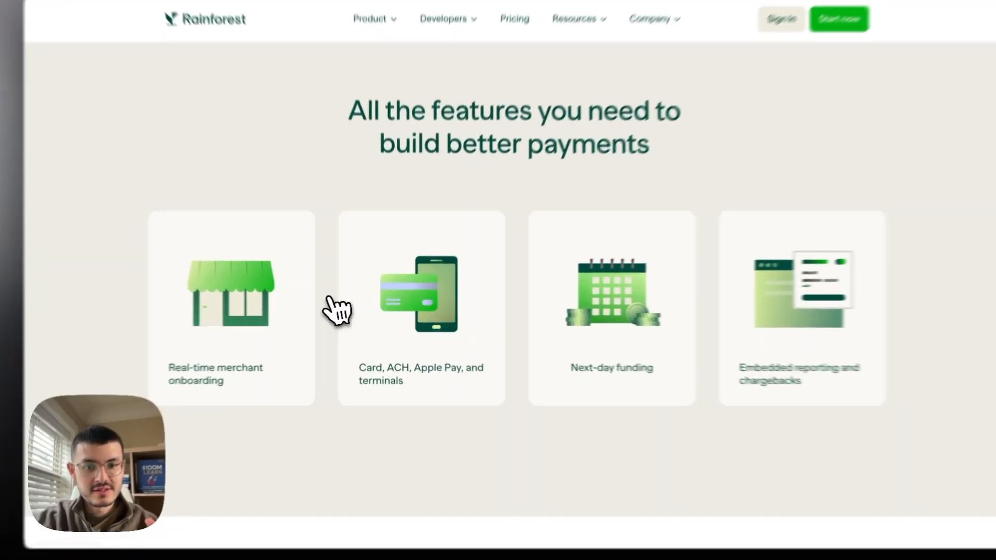
scroll(down, 3)
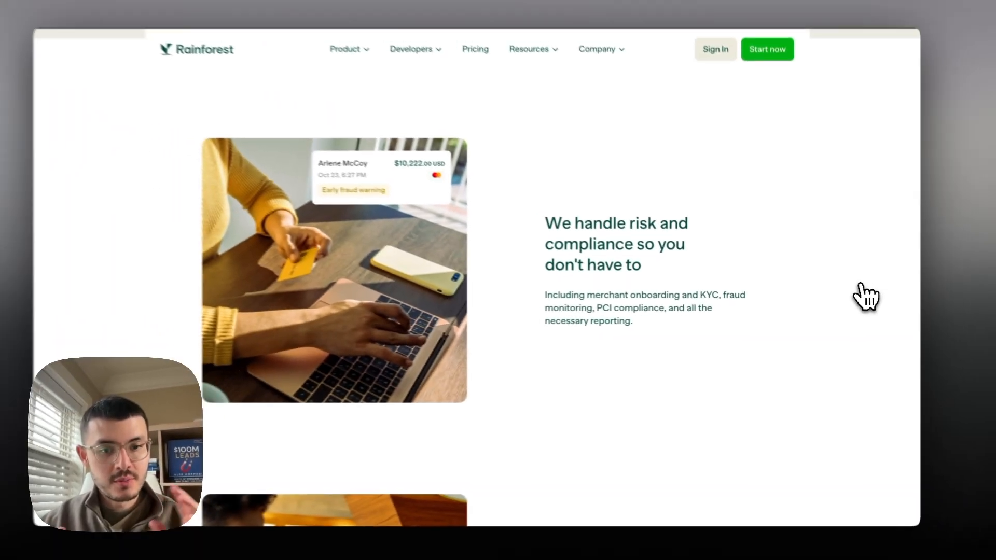
scroll(down, 3)
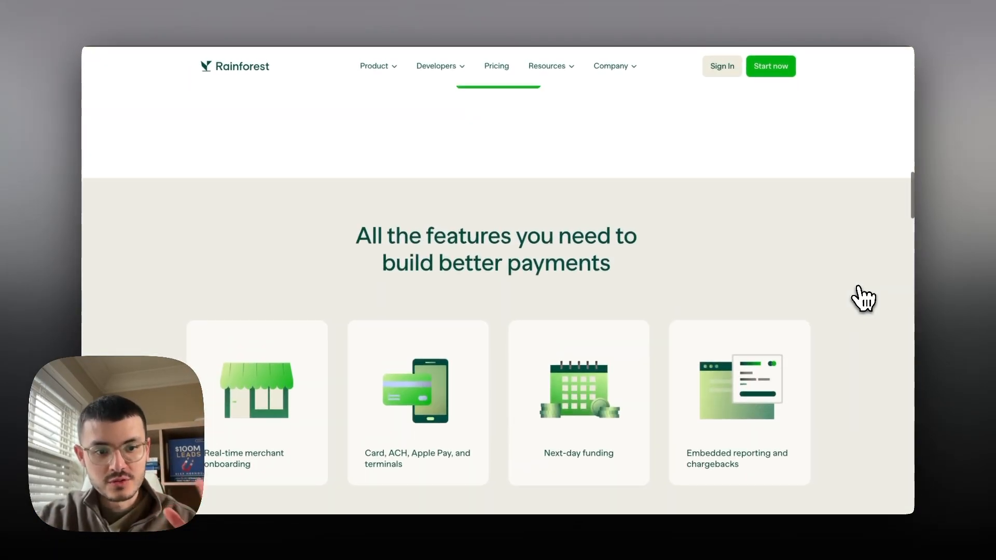
scroll(up, 3)
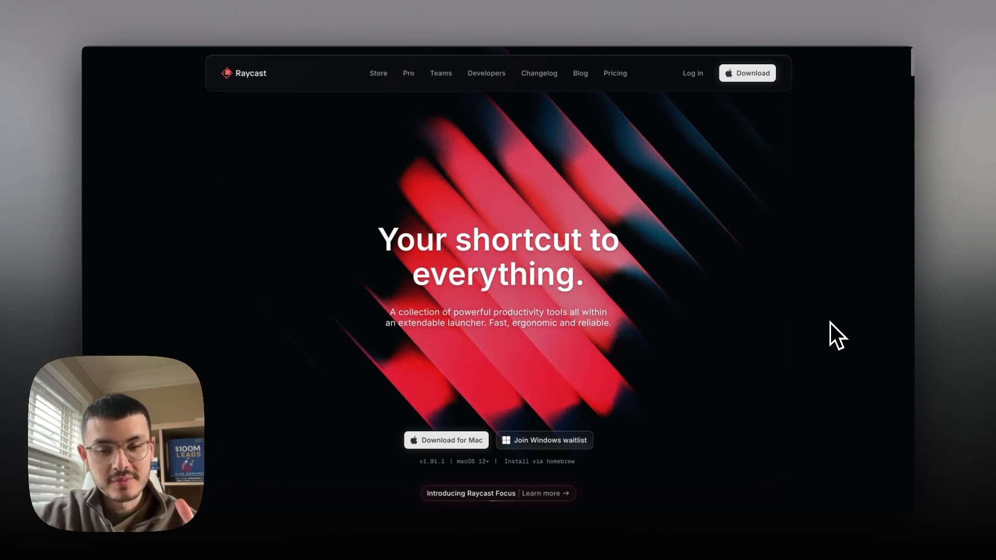
Step: Open the Advanced settings for the 'Boost your business with AI' paragraph
scroll(down, 3)
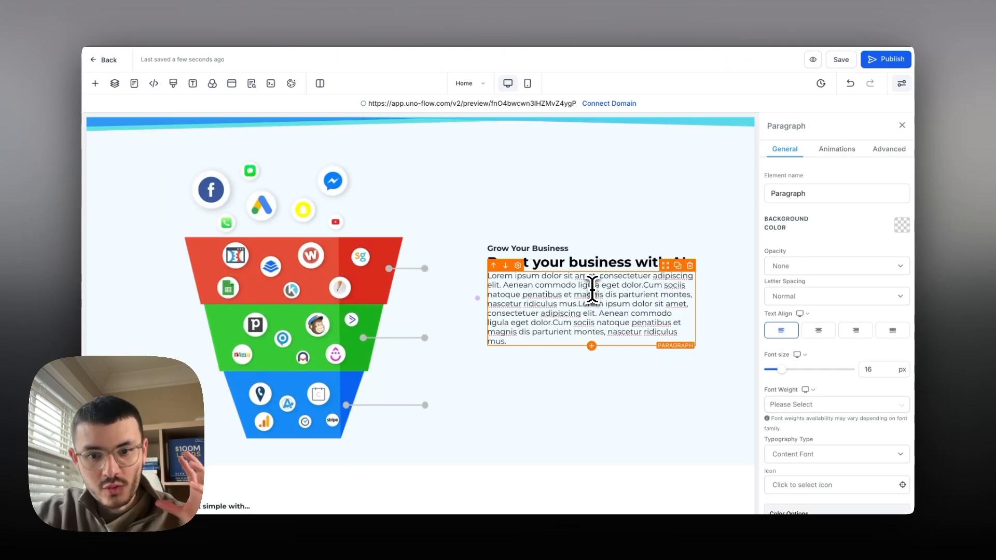
mouse_move(577, 306)
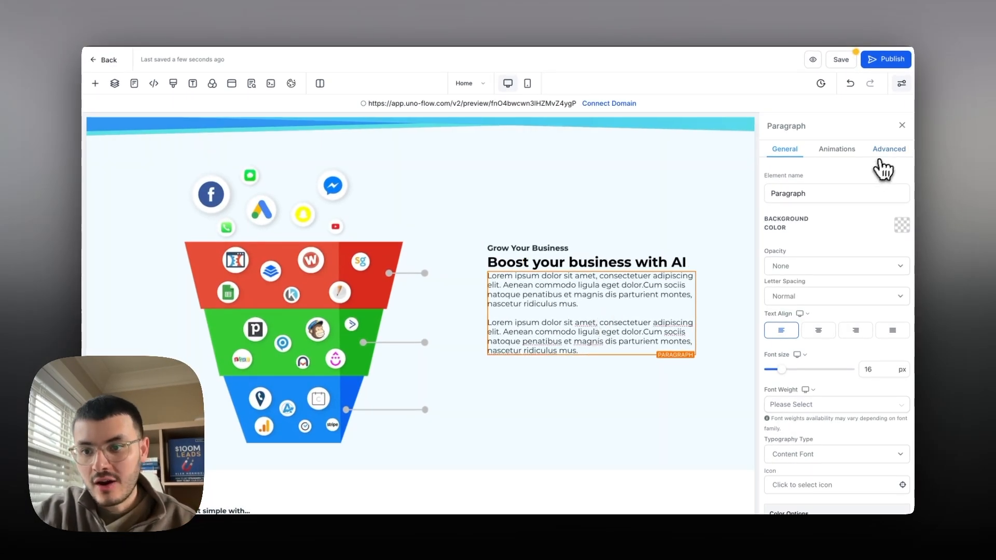
click(888, 149)
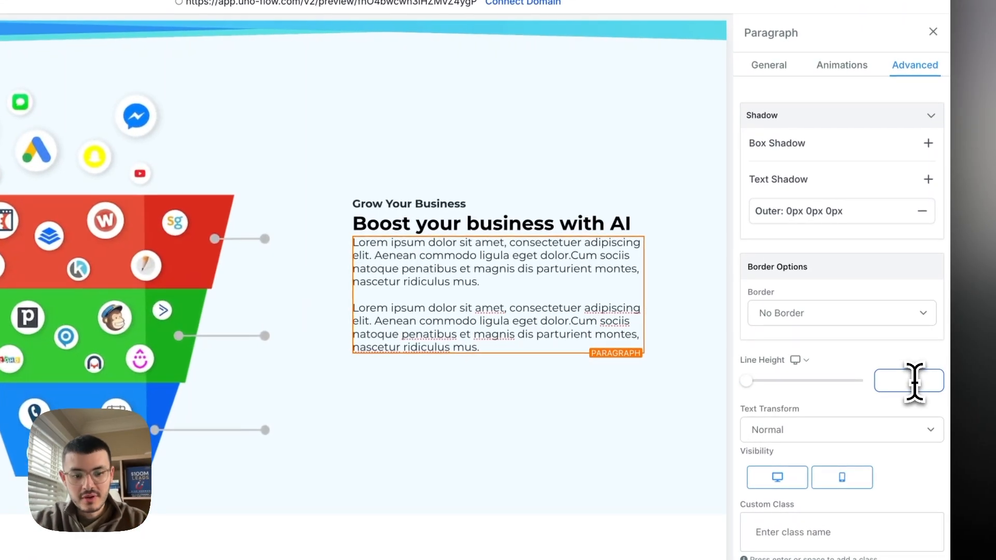
Step: Set the paragraph line height to 2, then select the headline and scroll the page
text(2)
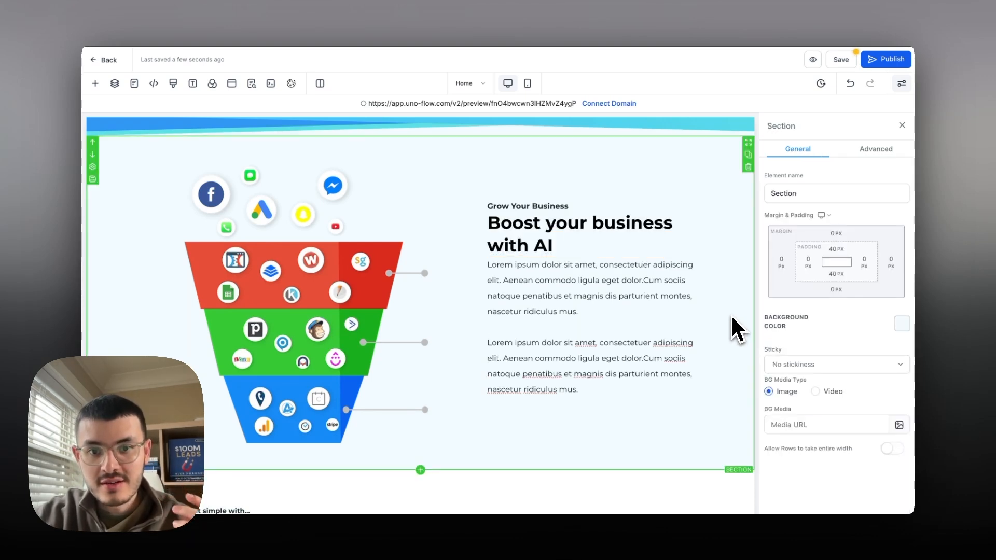
click(578, 234)
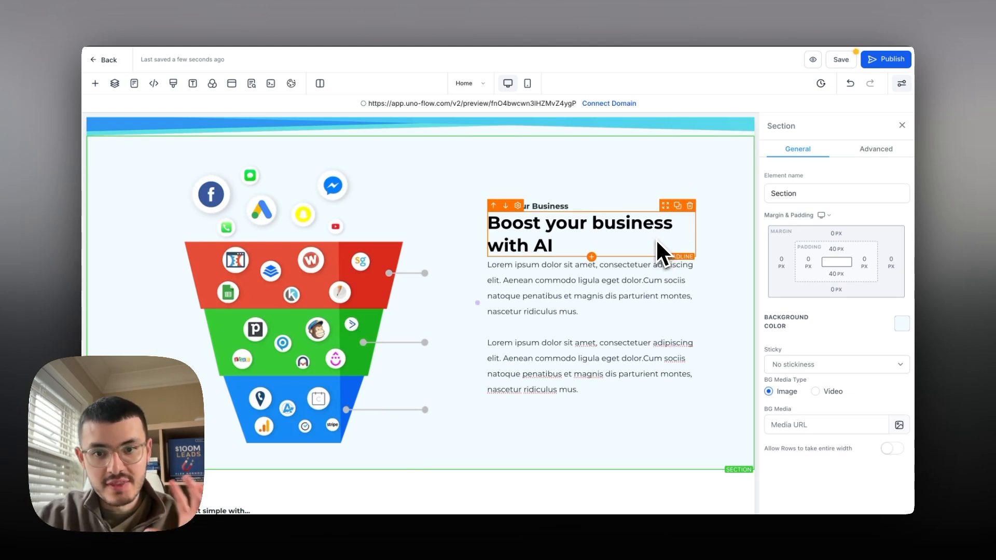
click(526, 206)
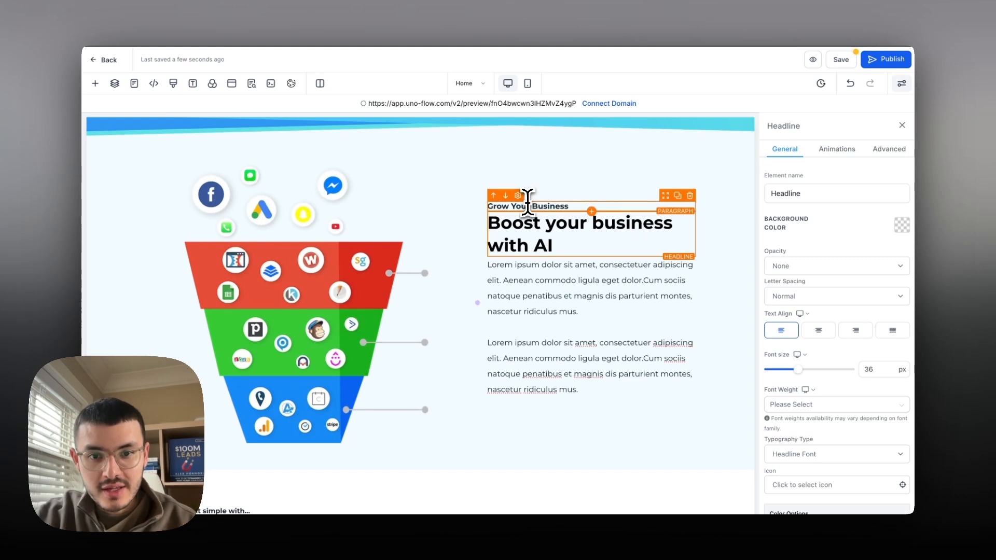
scroll(down, 3)
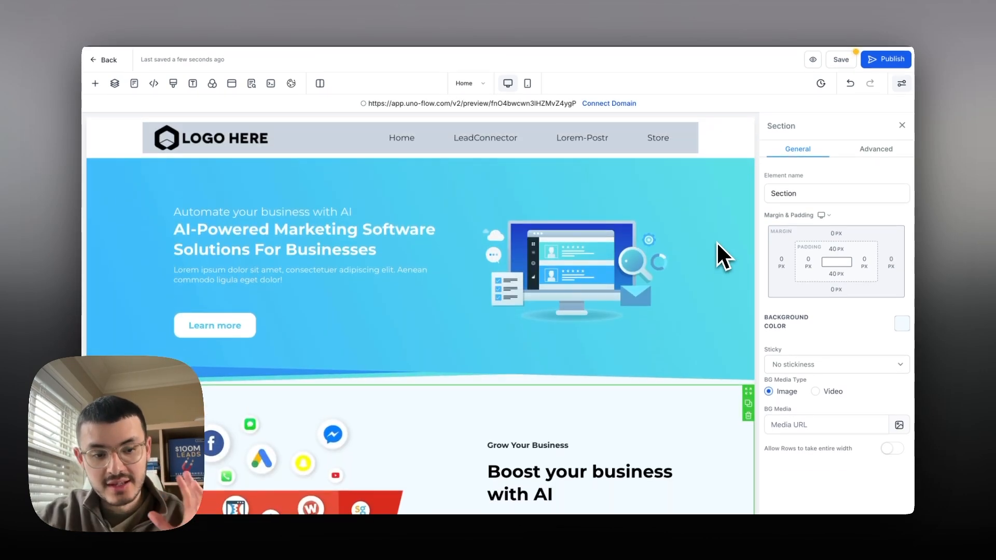
scroll(down, 3)
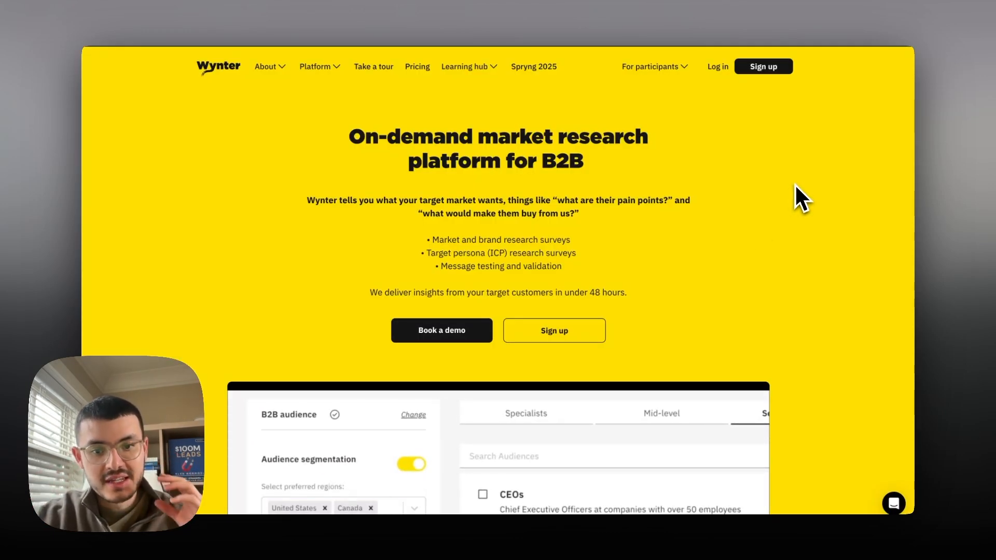
scroll(down, 3)
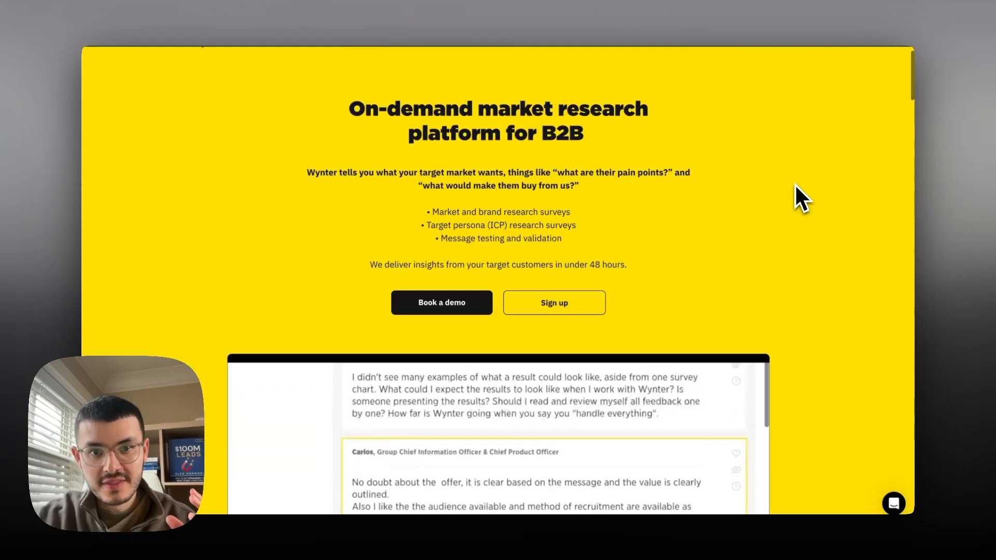
scroll(down, 3)
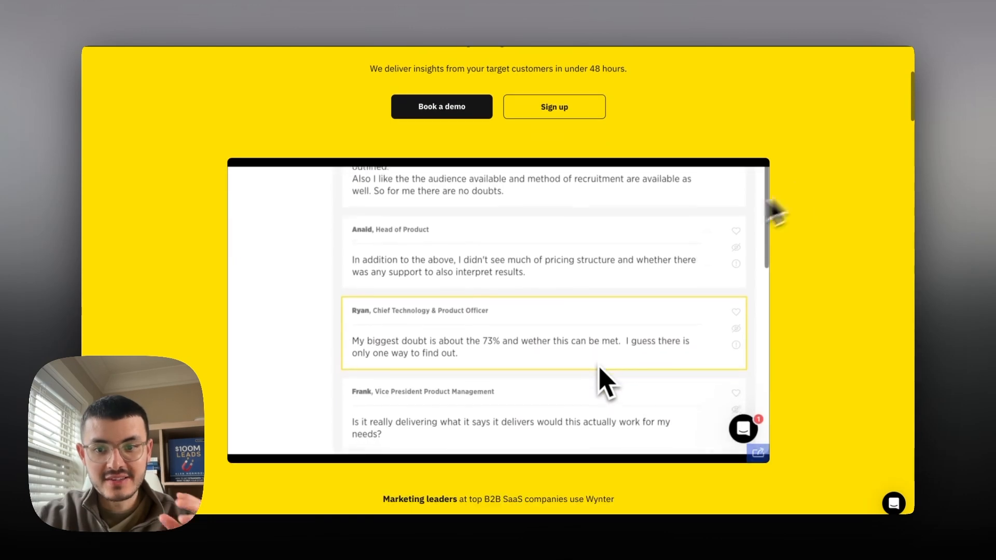
scroll(down, 3)
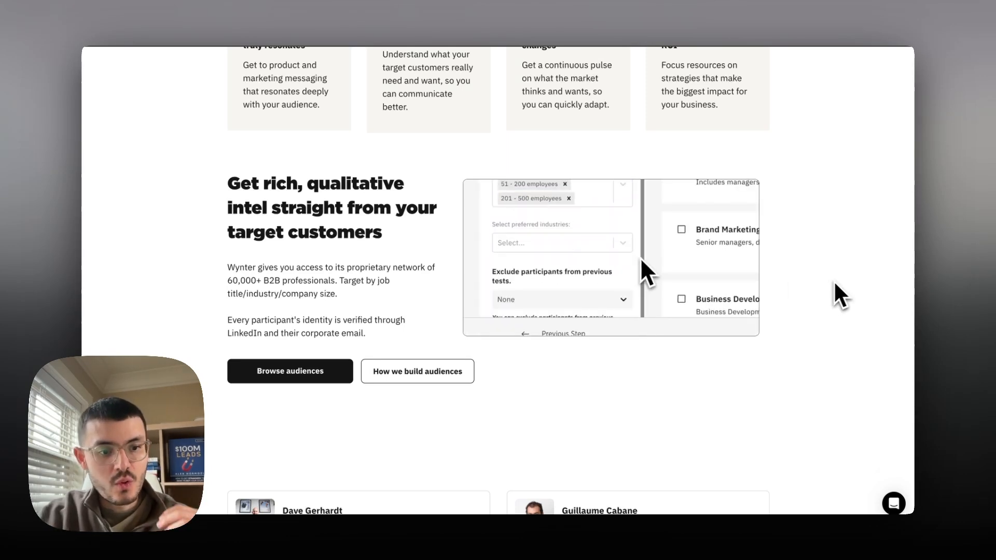
scroll(down, 3)
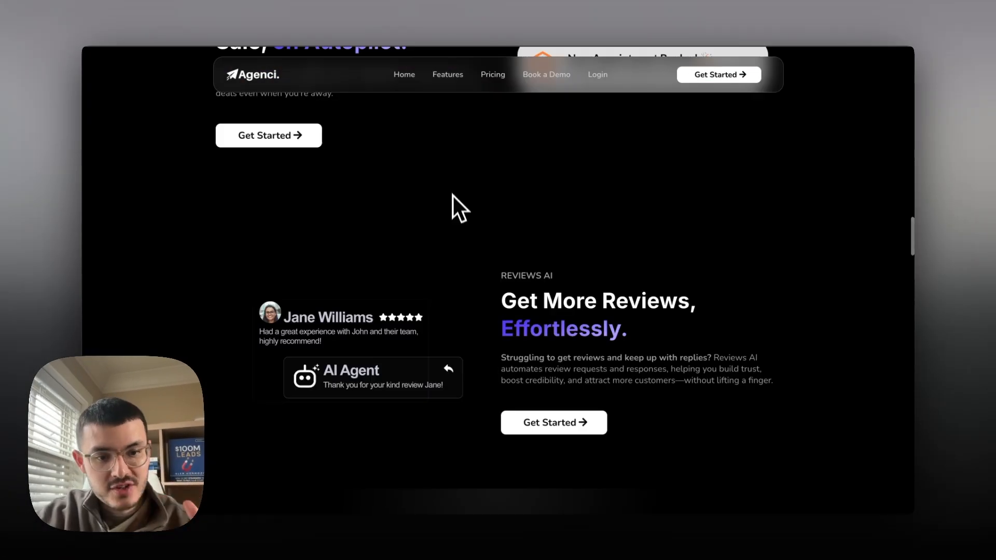
scroll(down, 3)
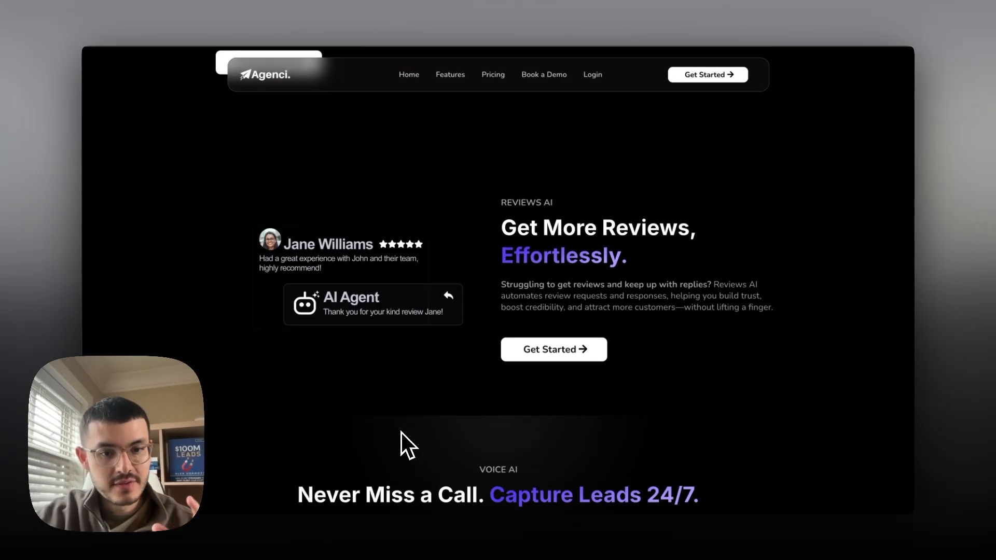
mouse_move(518, 235)
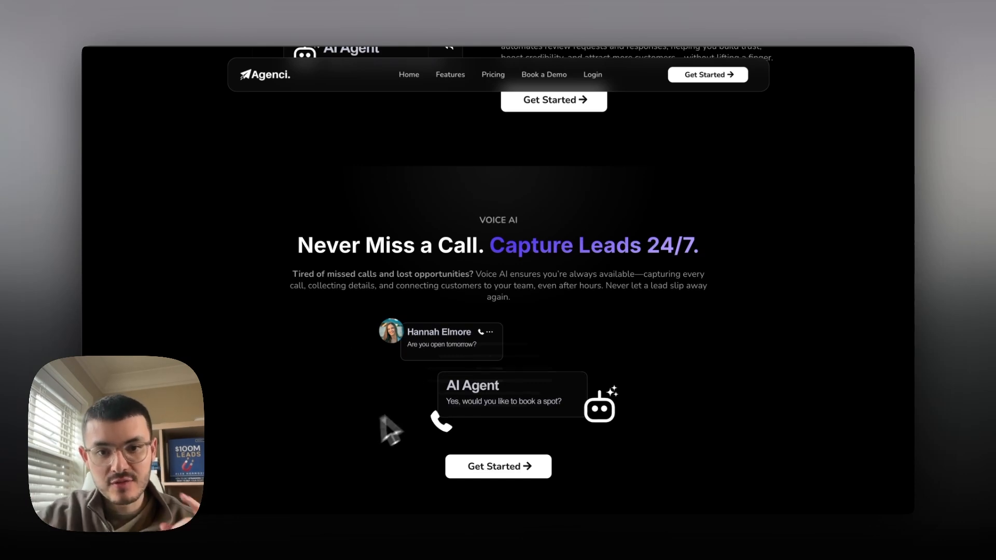
mouse_move(508, 261)
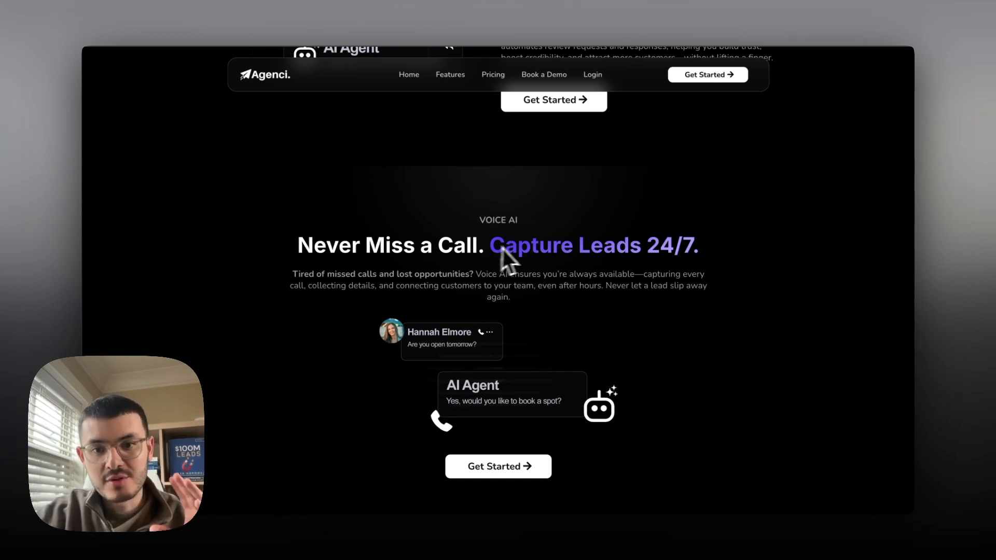
scroll(down, 3)
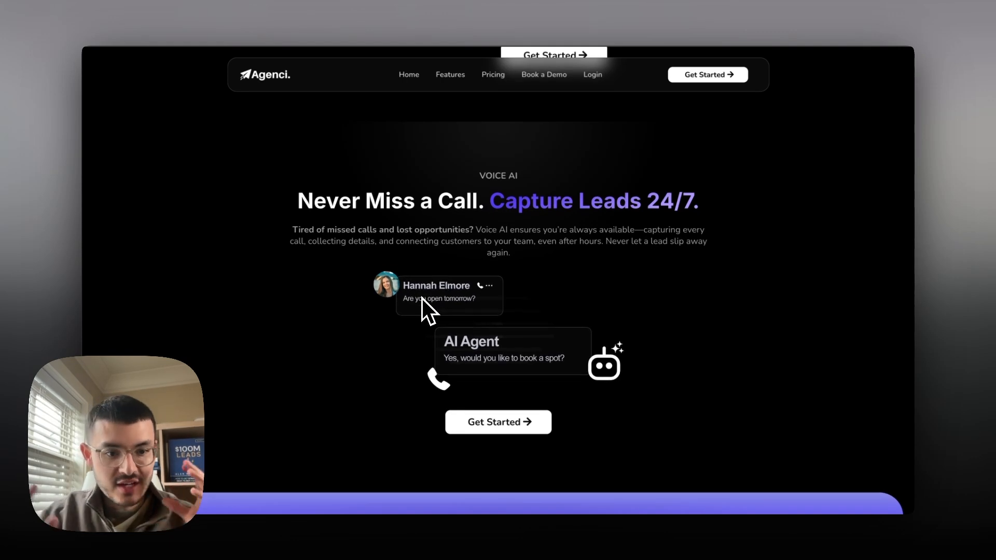
scroll(down, 3)
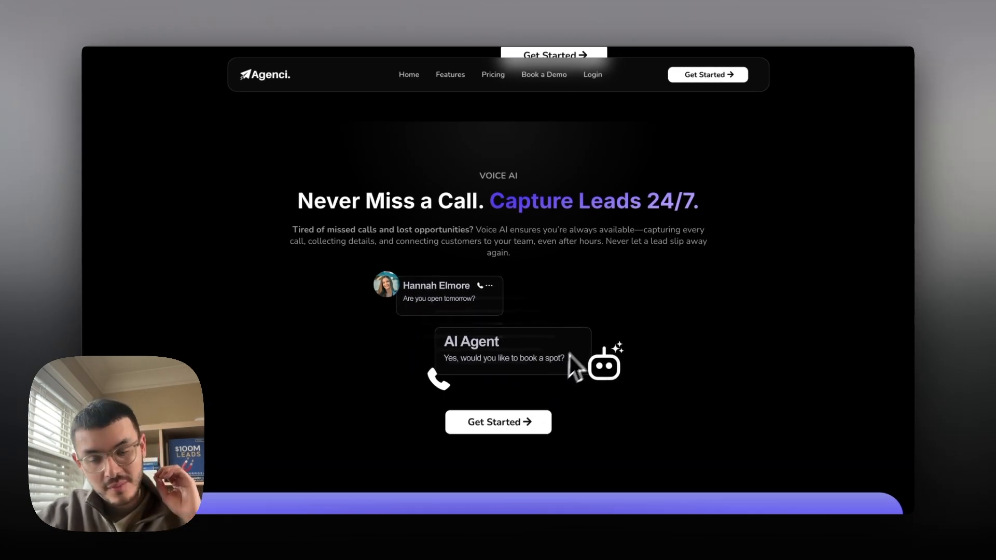
scroll(down, 3)
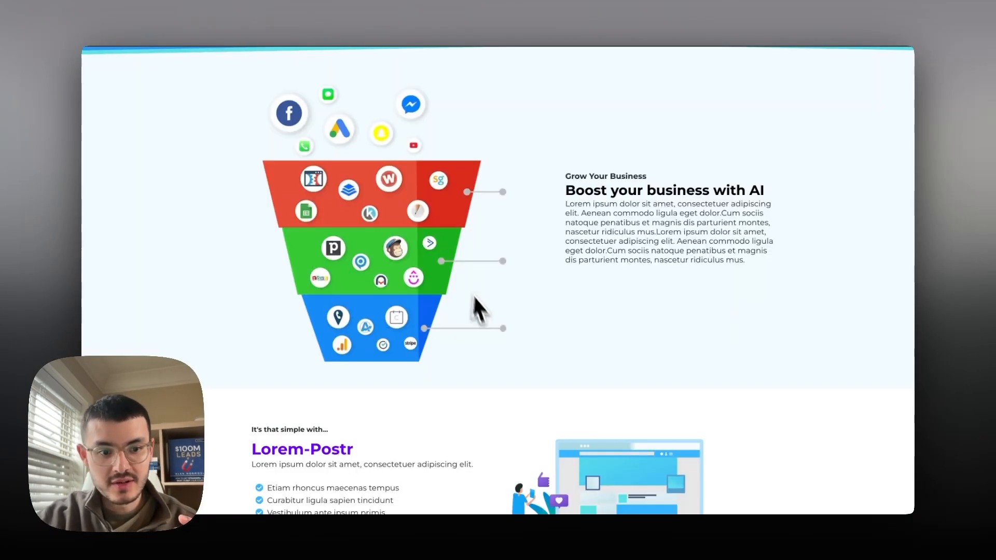
scroll(down, 3)
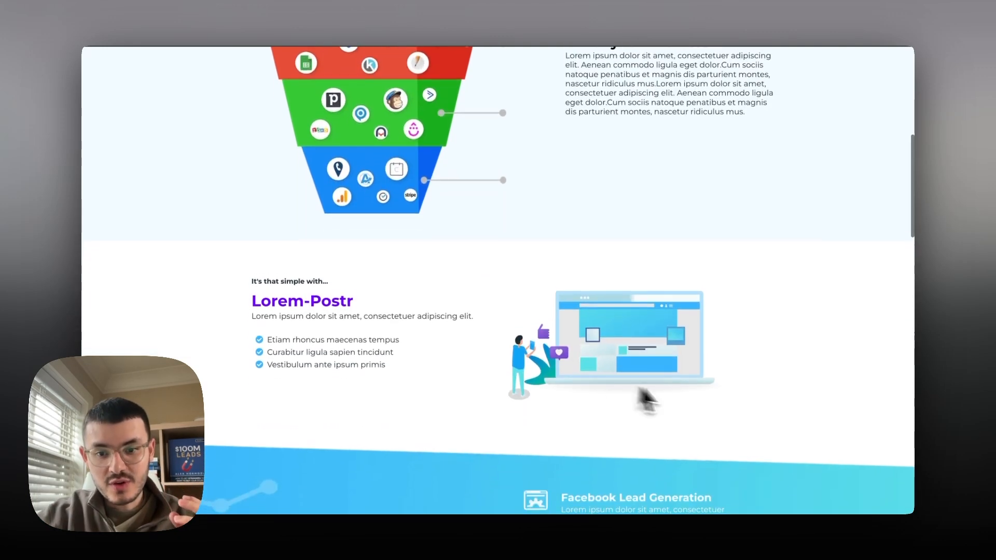
scroll(down, 3)
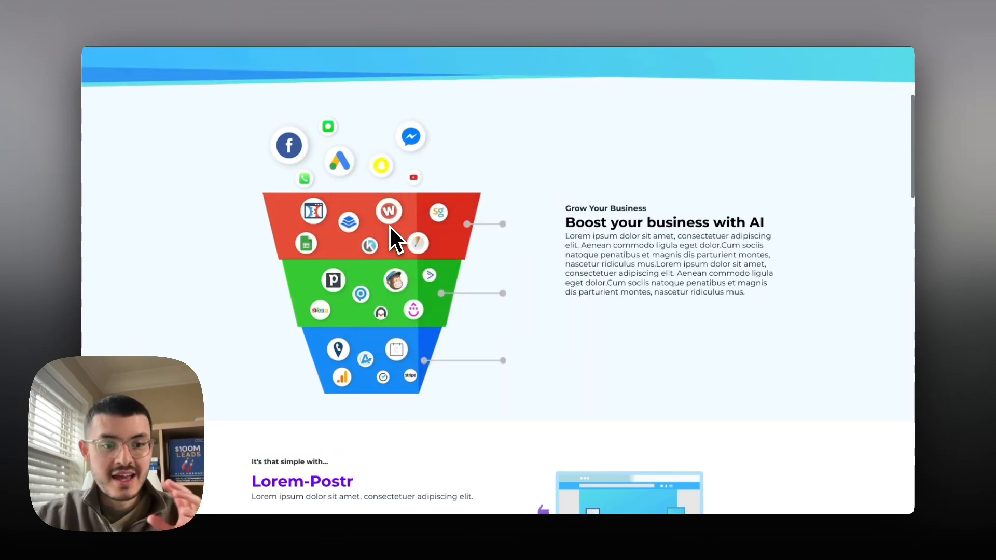
mouse_move(394, 410)
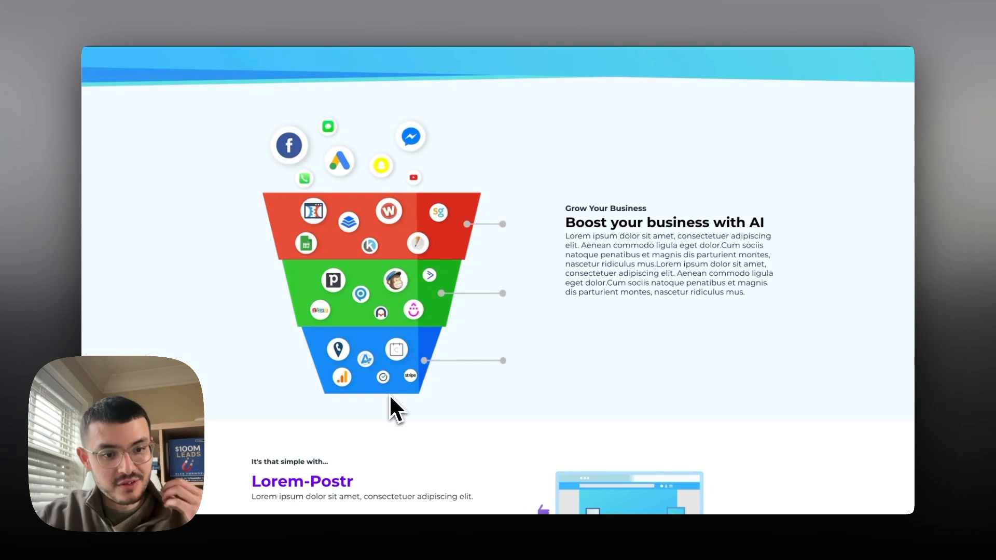
mouse_move(381, 267)
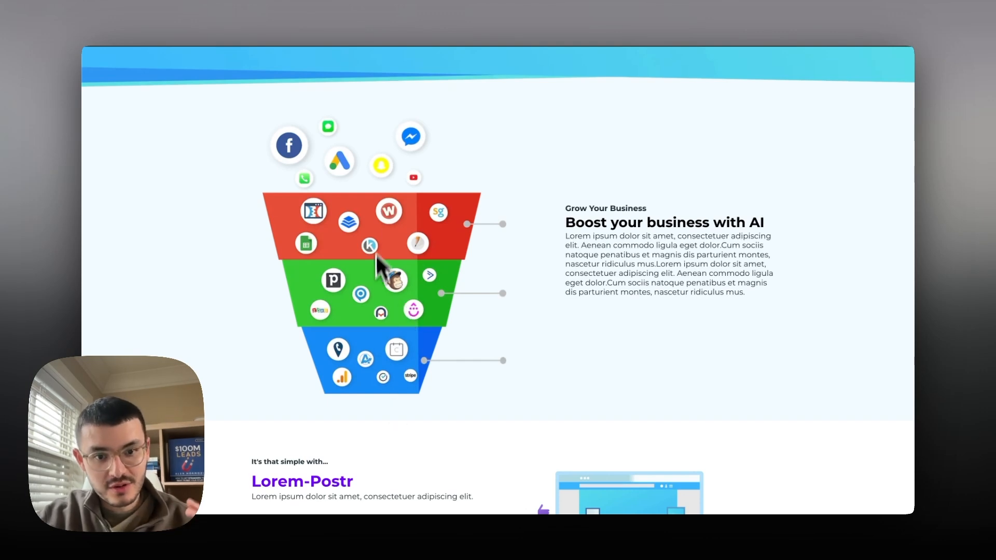
mouse_move(397, 311)
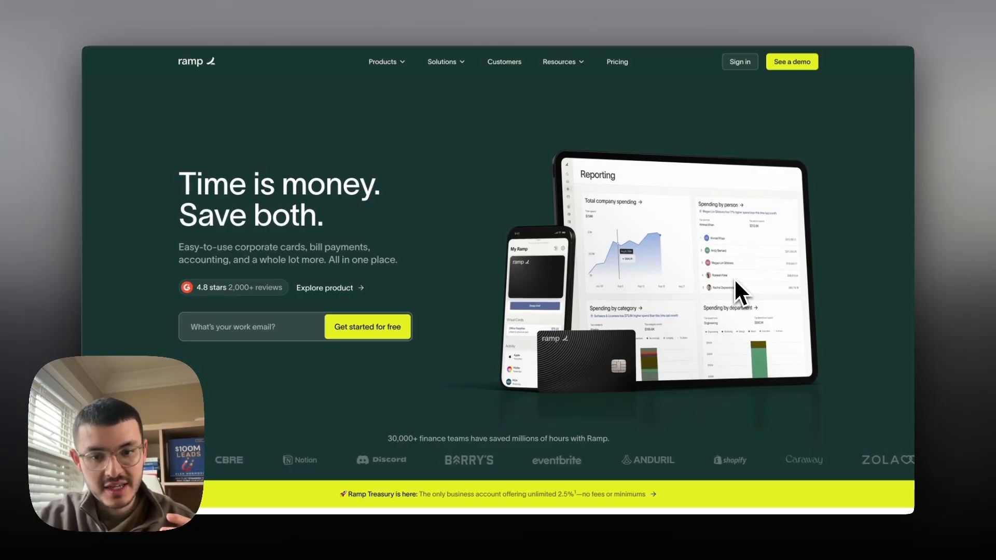
scroll(down, 3)
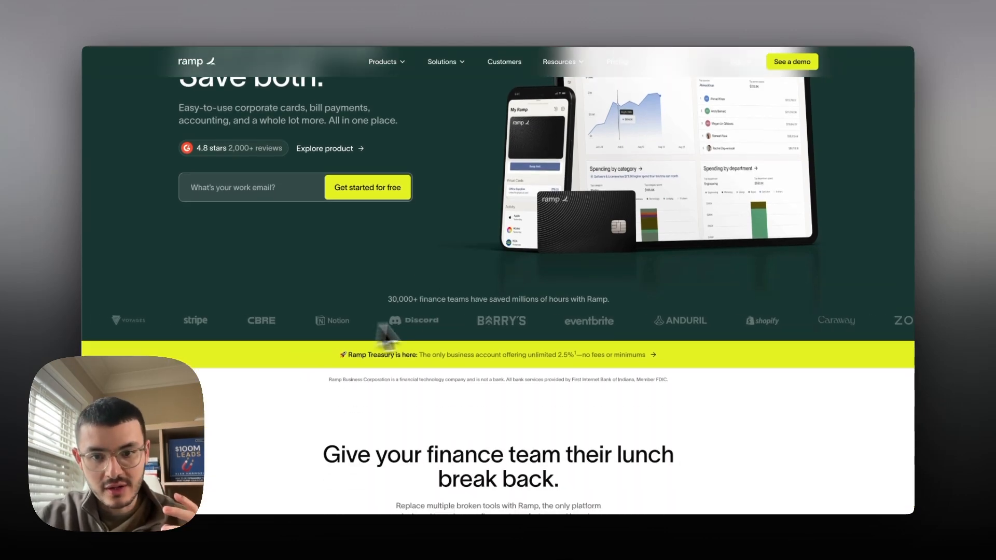
scroll(down, 3)
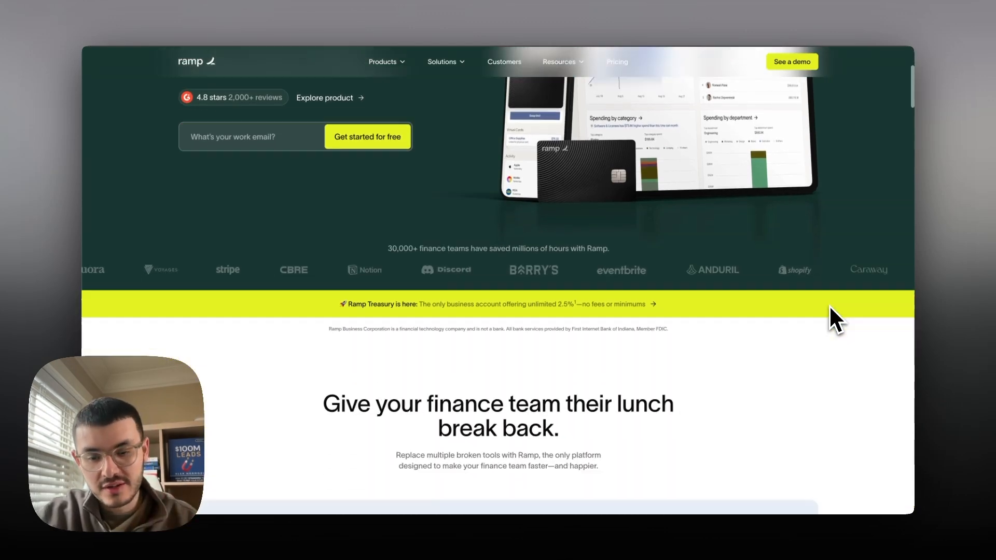
scroll(down, 3)
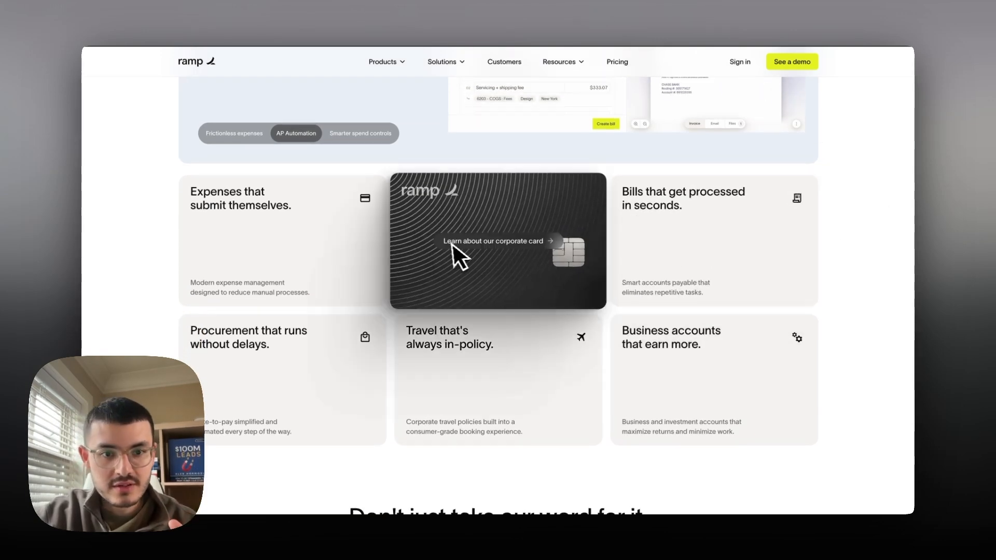
scroll(down, 3)
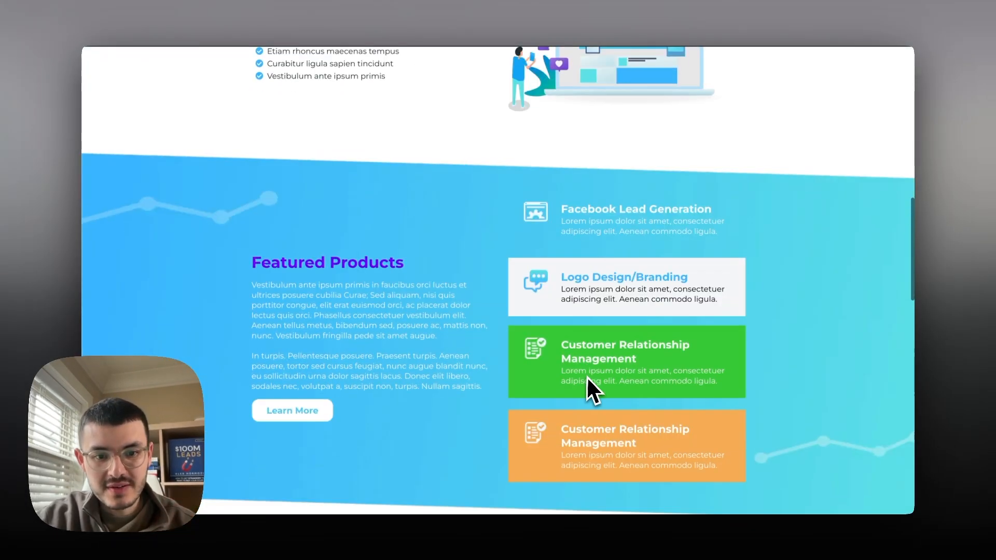
scroll(down, 3)
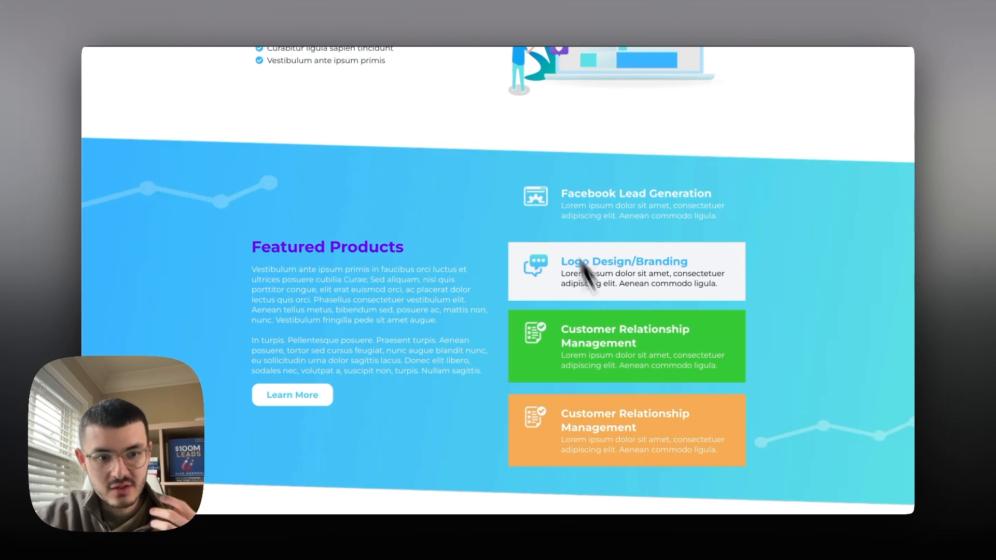
scroll(down, 3)
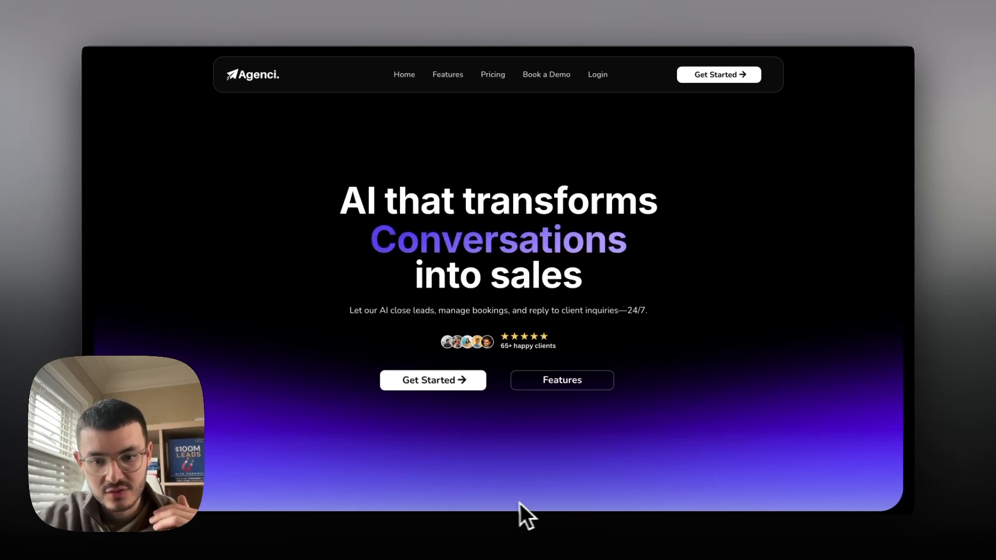
scroll(down, 3)
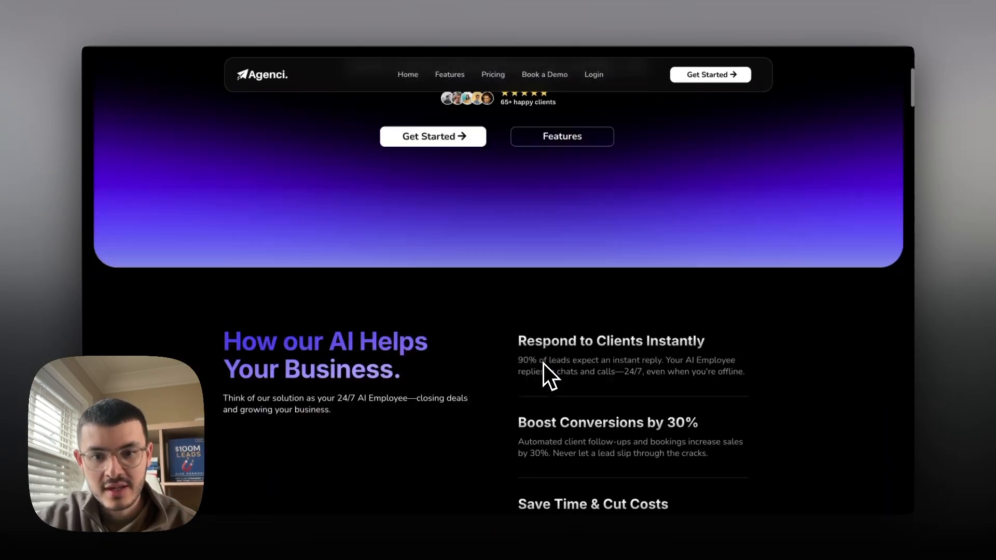
scroll(down, 3)
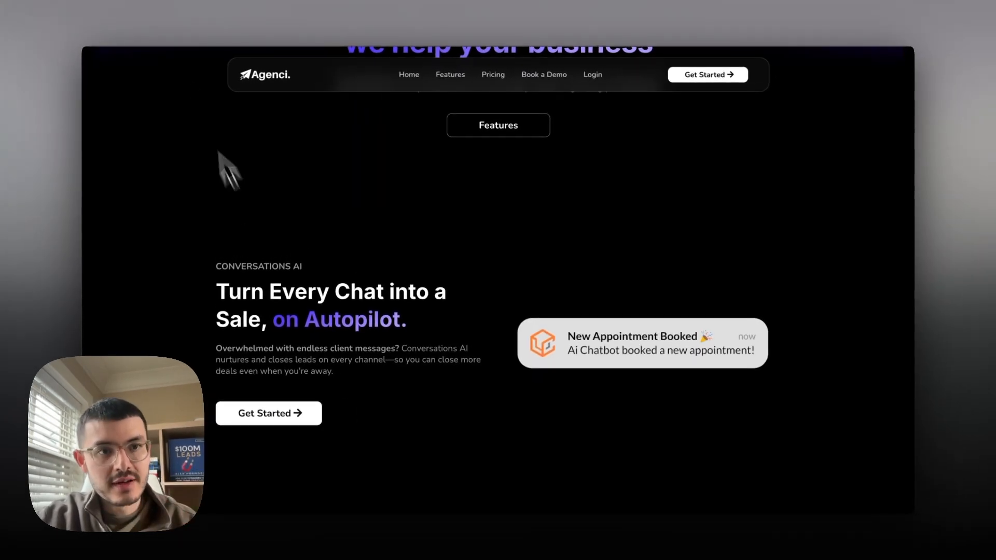
scroll(down, 3)
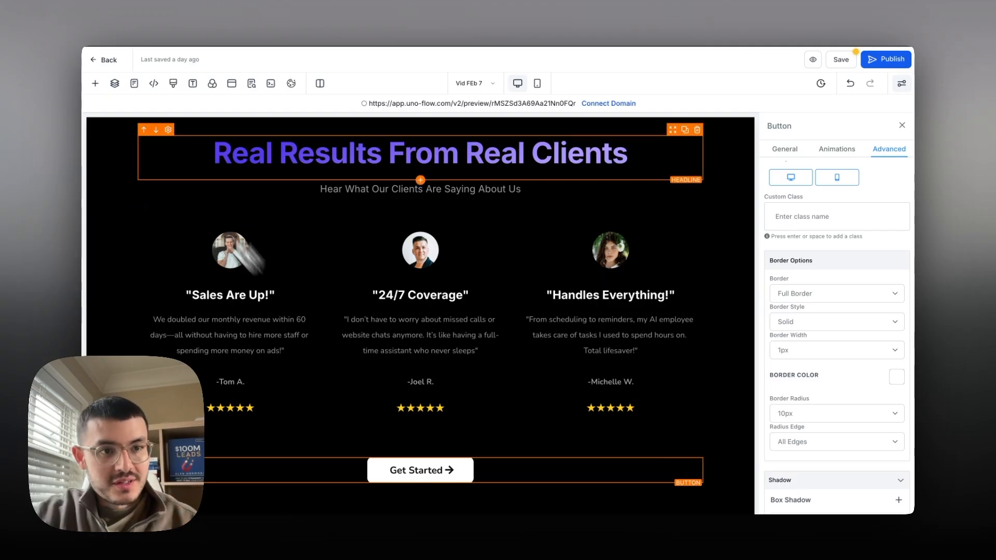
click(175, 83)
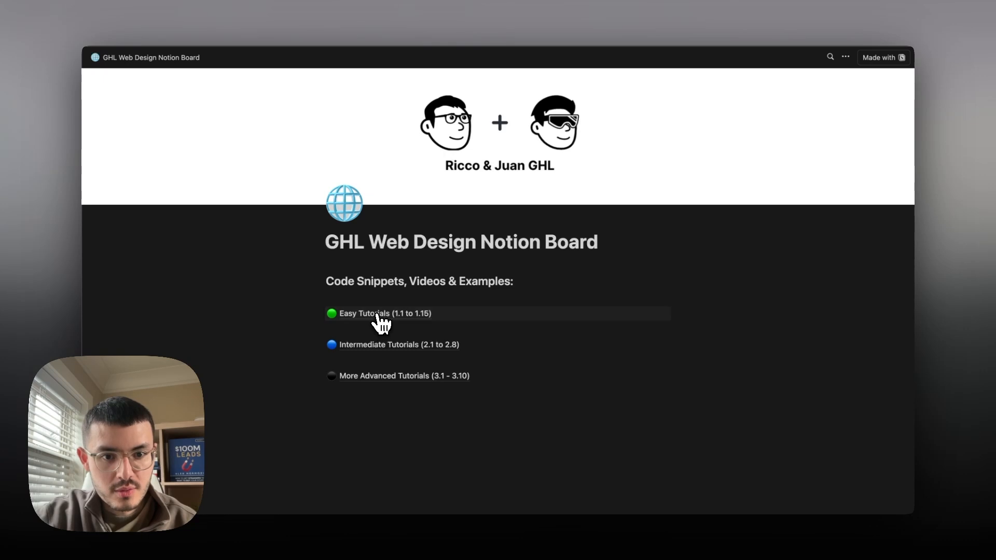
Step: Open Easy Tutorials and the '1.9 - How to Add cool Hover Effects' tutorial
click(384, 314)
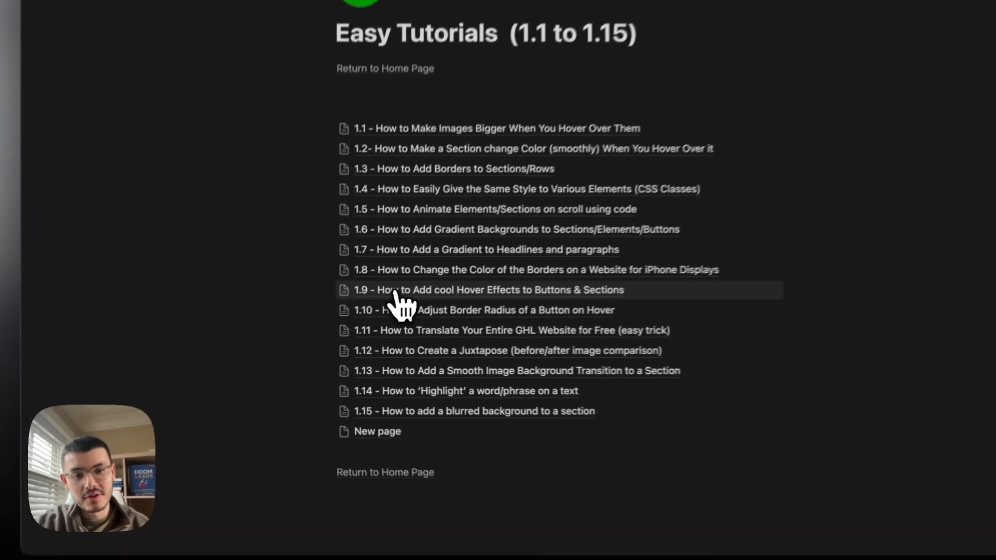
scroll(down, 3)
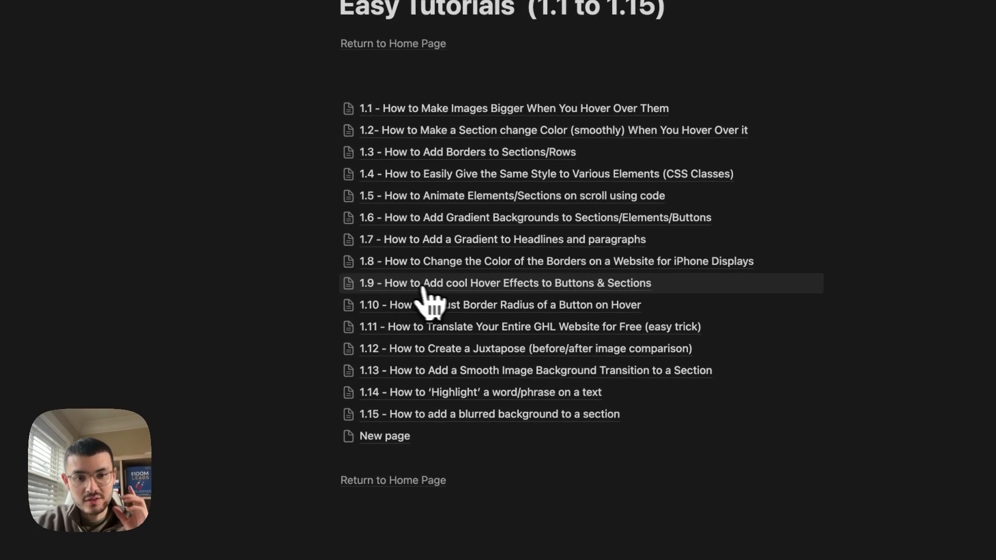
click(505, 283)
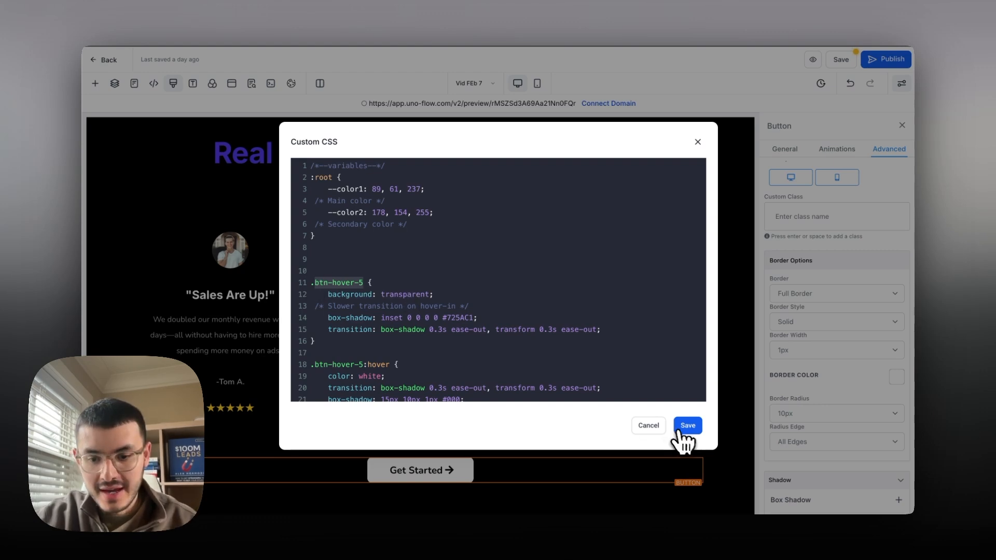
Step: Save the pasted hover CSS and give Get Started the btn-hover-5 class
click(687, 425)
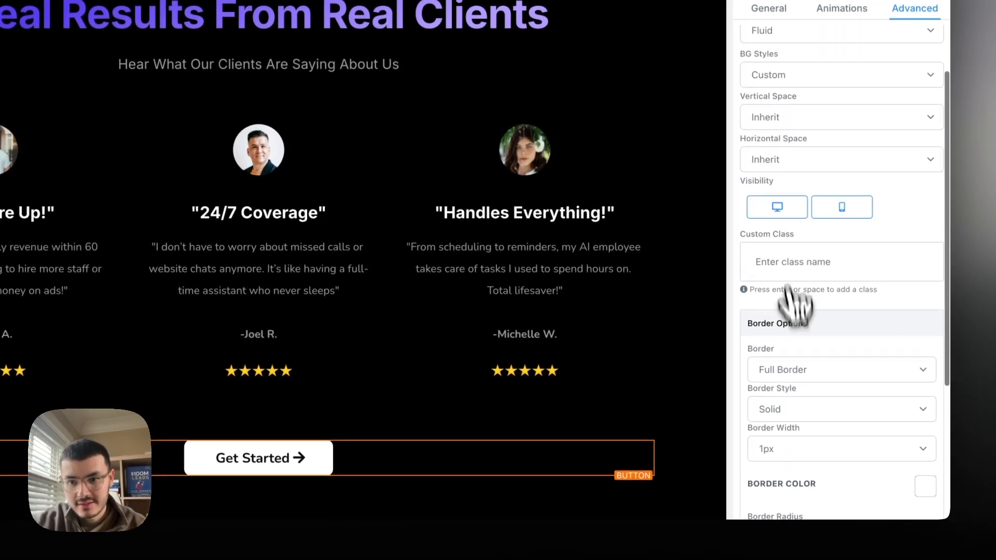
text(btn-hover-5)
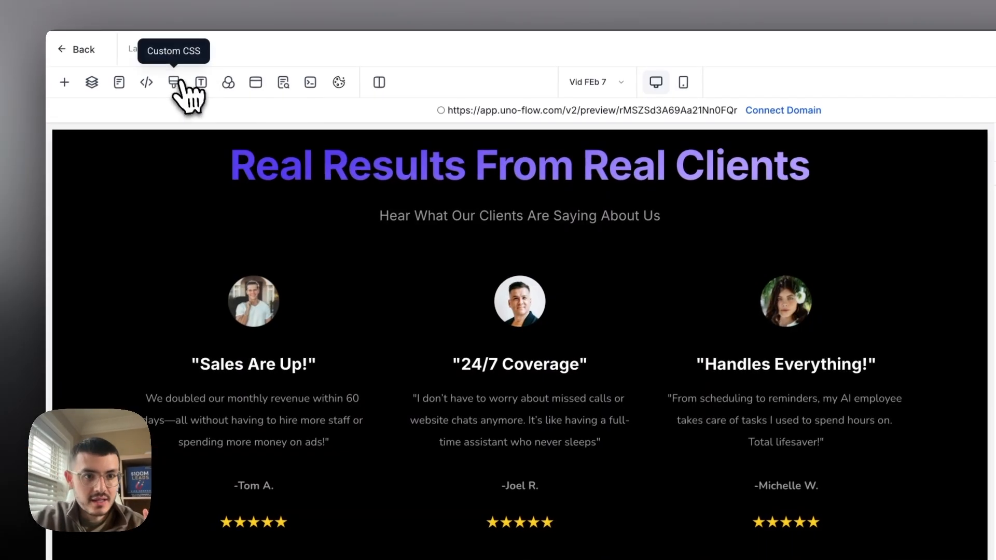
Step: Change the .btn-hover-5:hover shadow colour in Custom CSS to 93DED
click(174, 83)
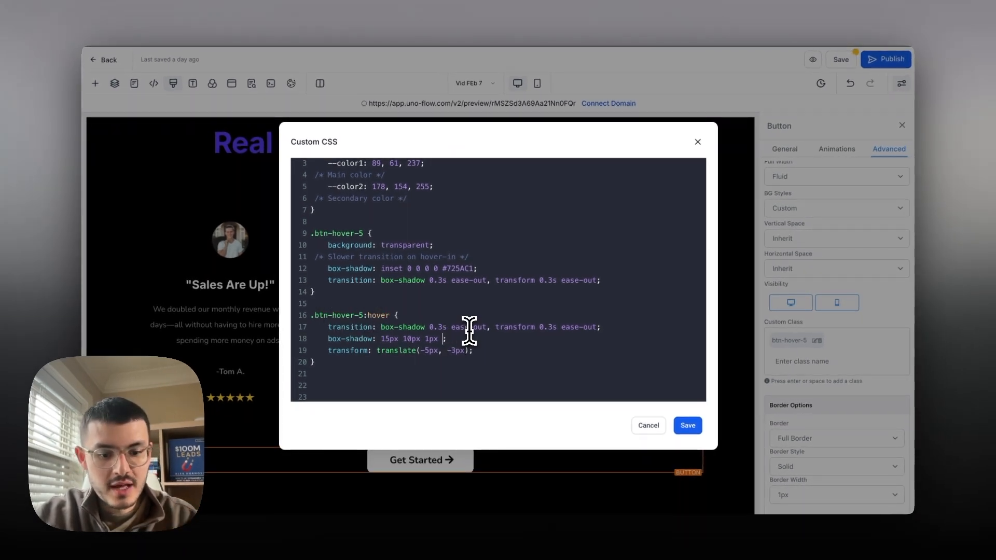
text(93DED)
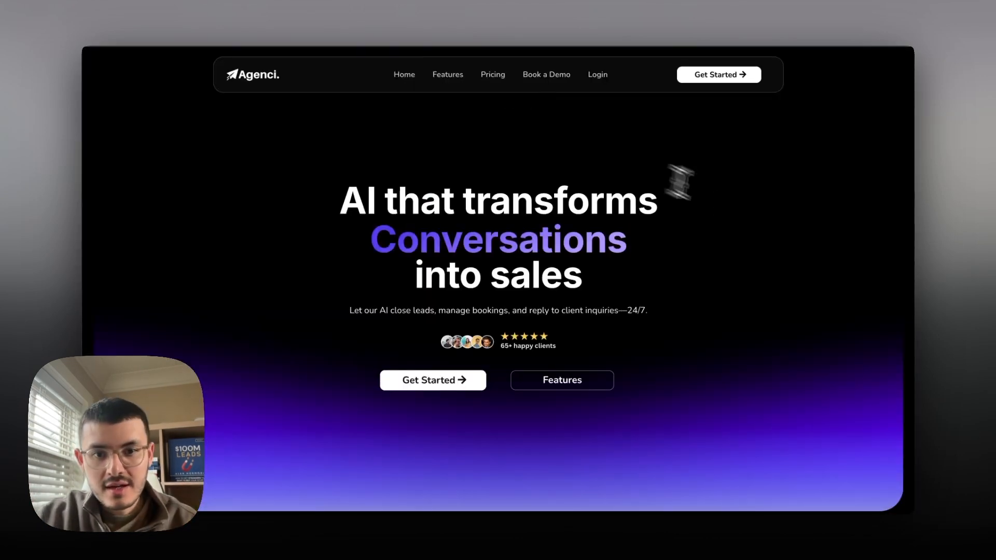
scroll(down, 3)
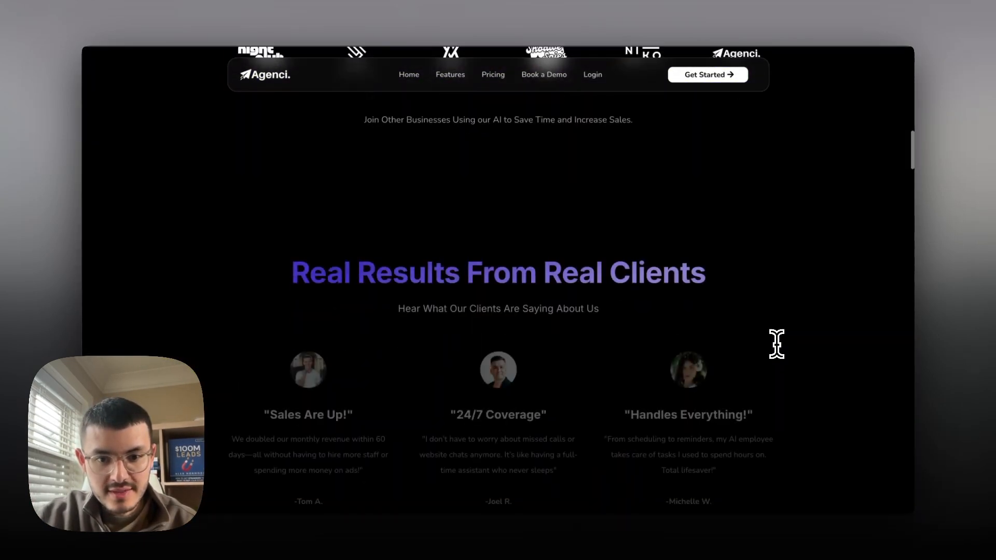
scroll(down, 3)
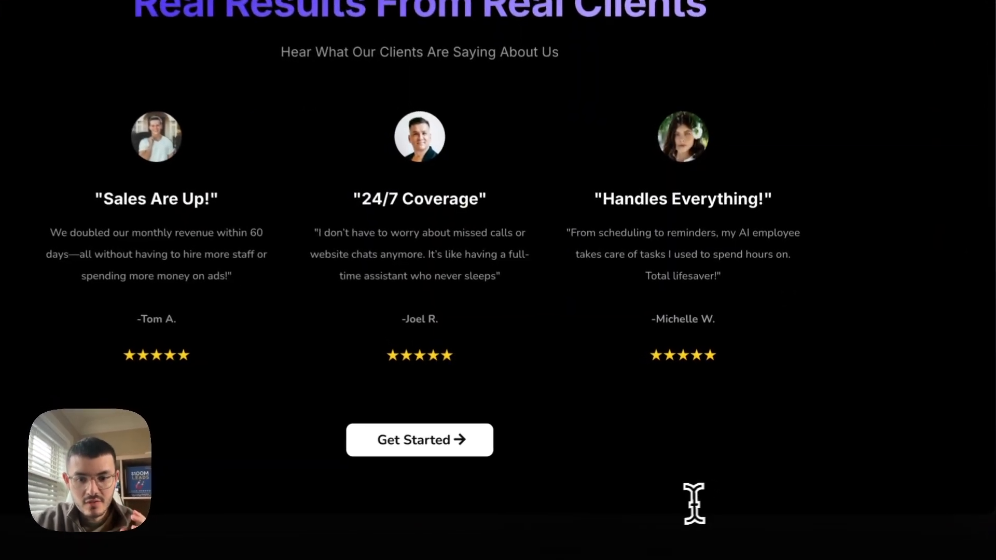
scroll(down, 3)
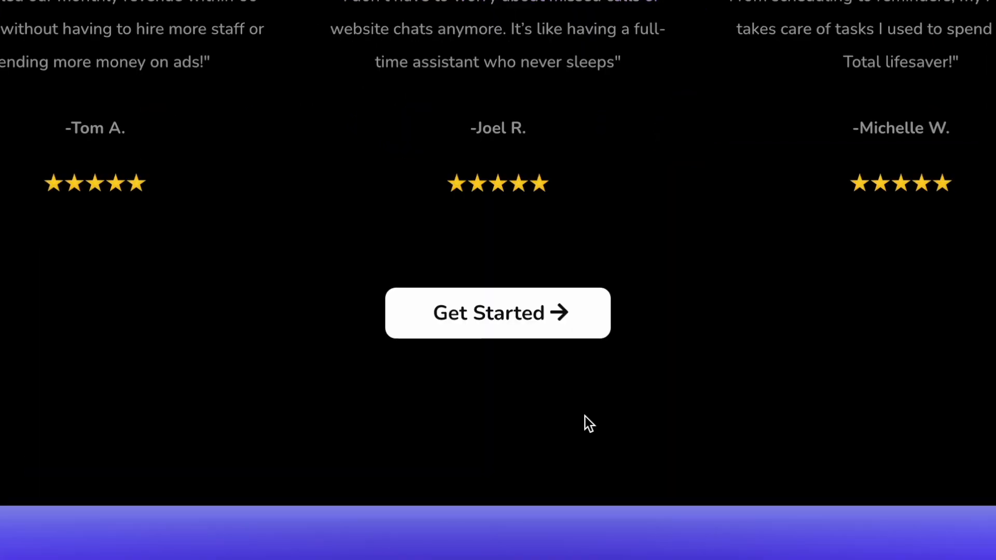
mouse_move(593, 329)
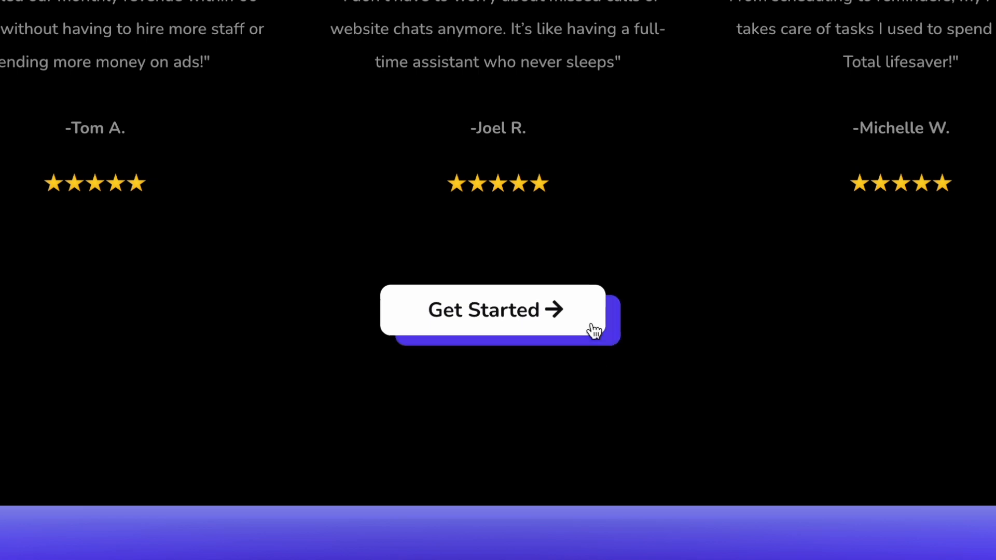
scroll(down, 3)
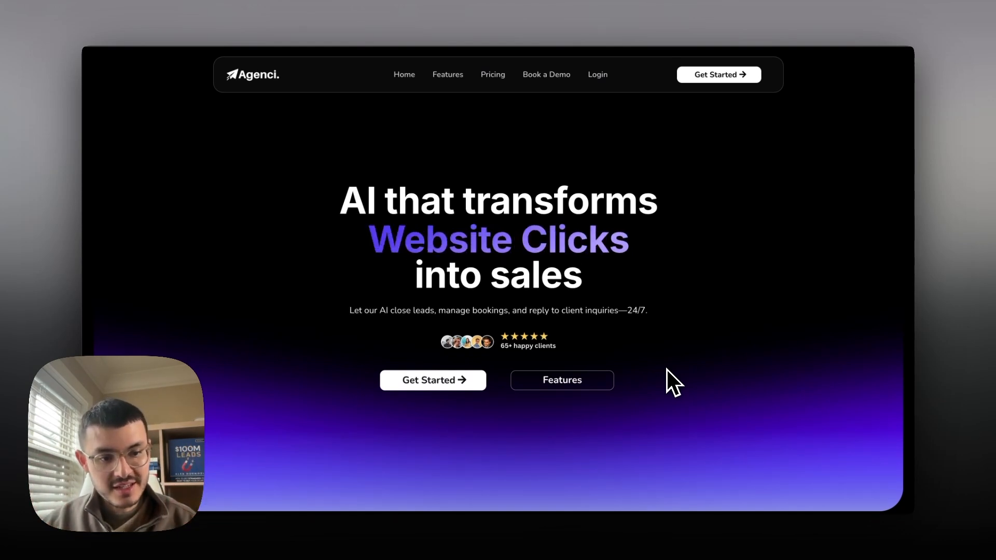
scroll(down, 3)
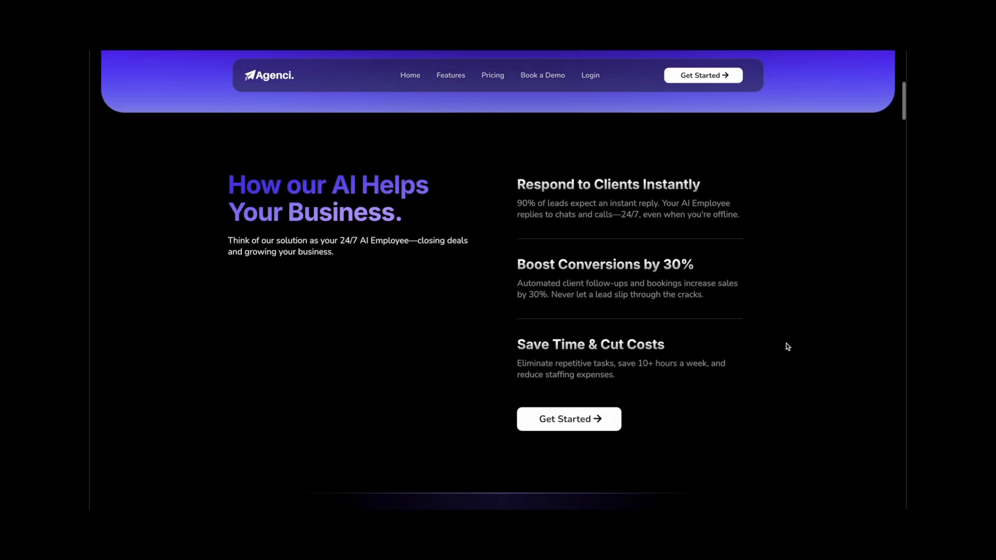